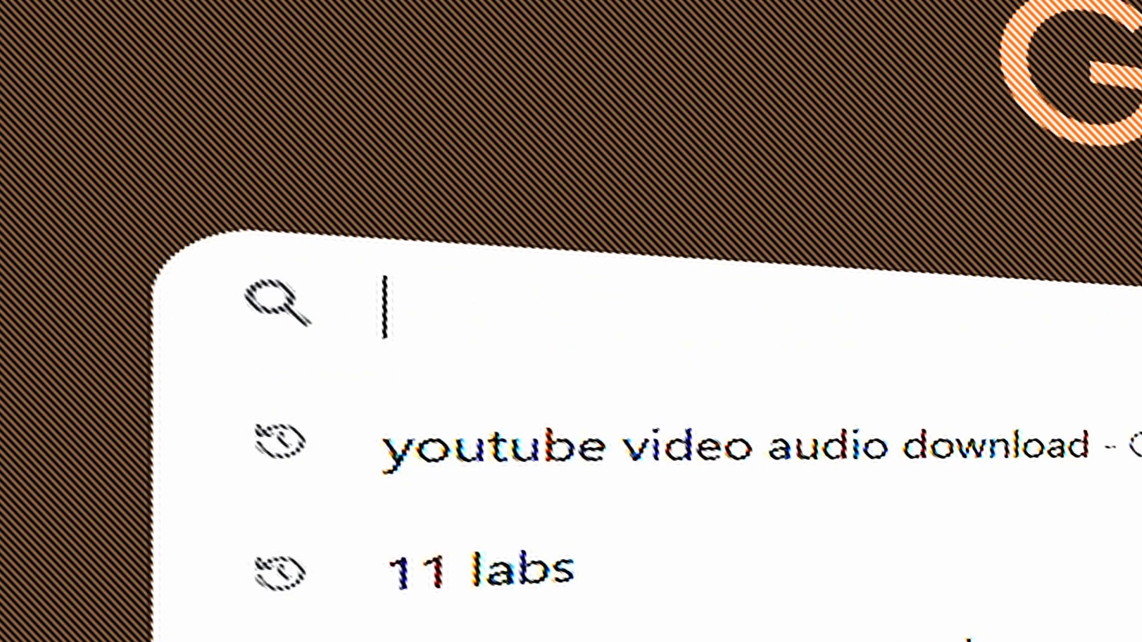
Step: Start a Google search for 'how to make bob' in the search box
text(how to make bob)
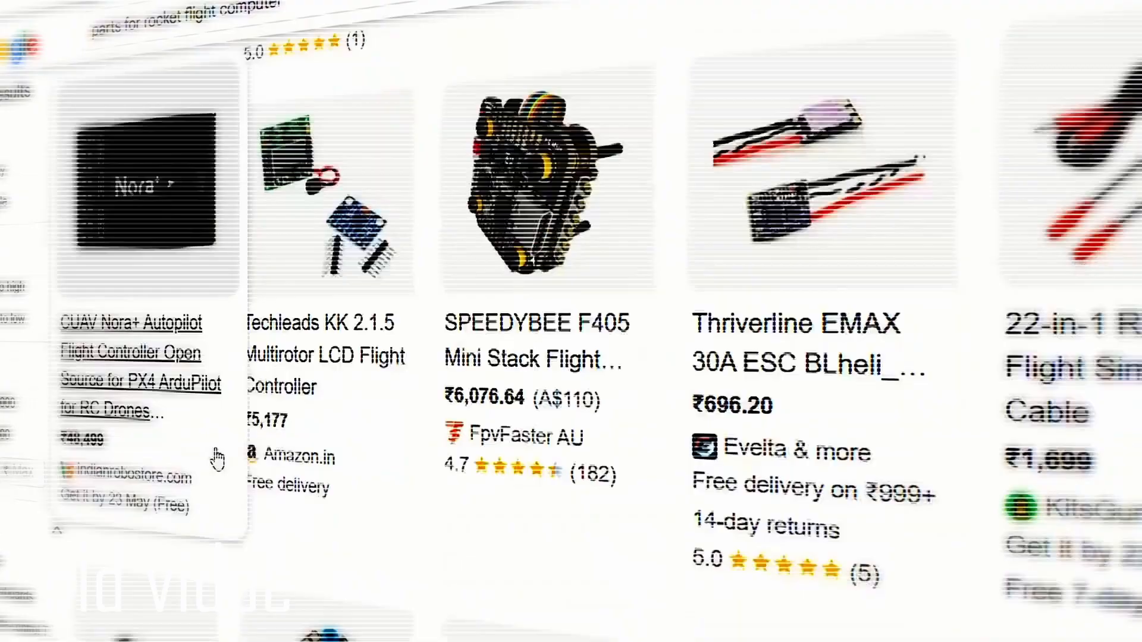
scroll(down, 3)
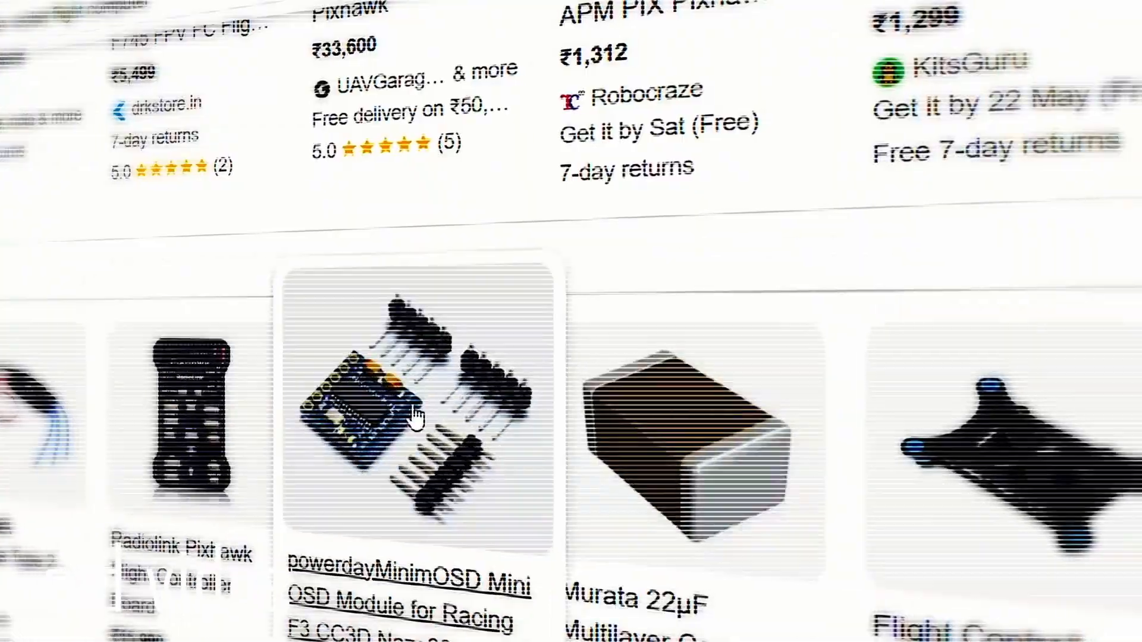
scroll(right, 3)
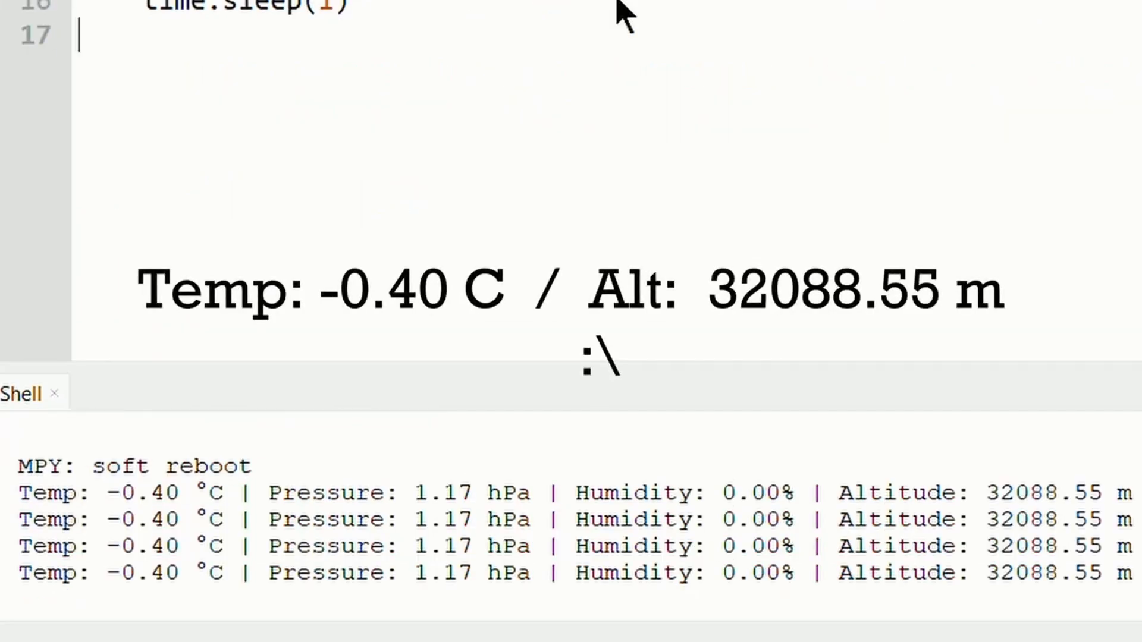
Step: Scroll down through the sensor script in the Thonny editor
scroll(down, 3)
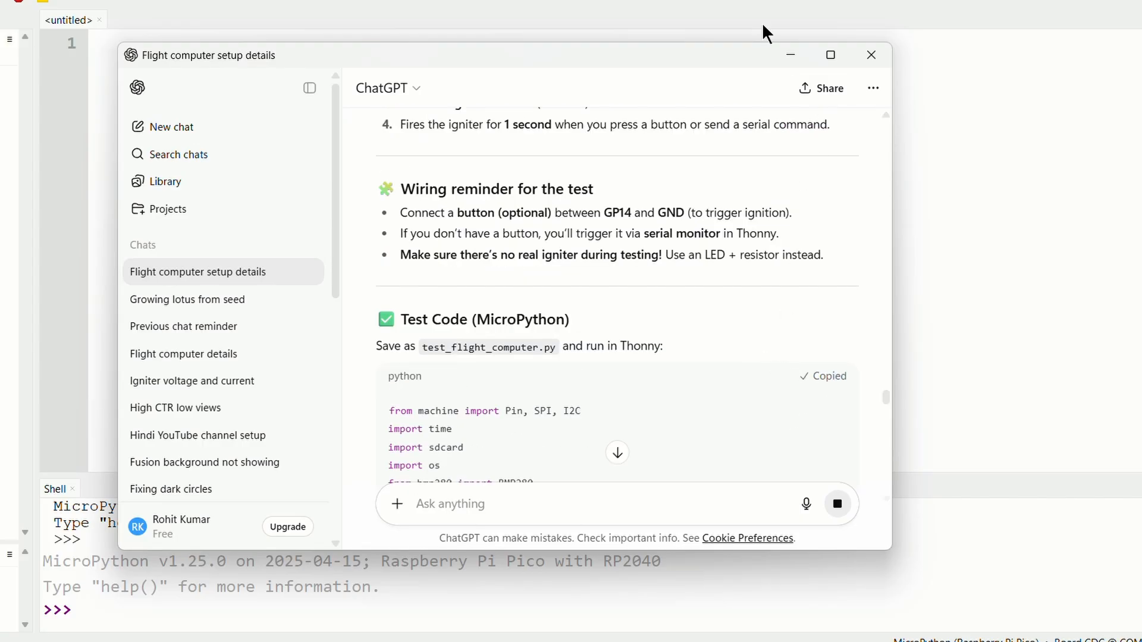
Step: Close the ChatGPT window and bring up the context menu in Thonny's empty editor
click(871, 55)
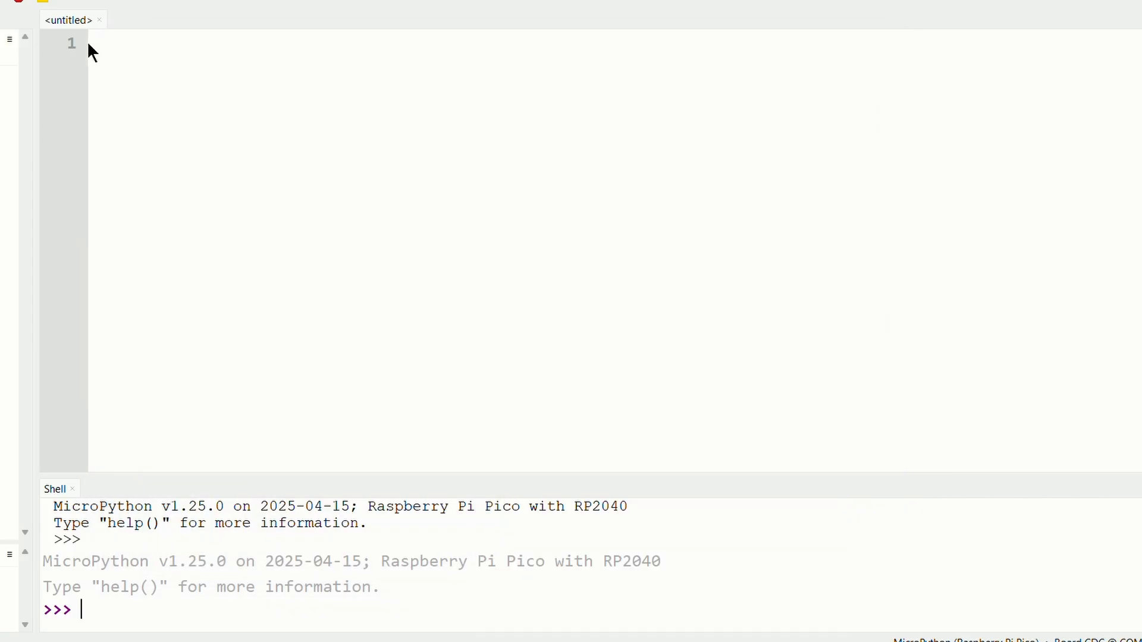
right_click(91, 52)
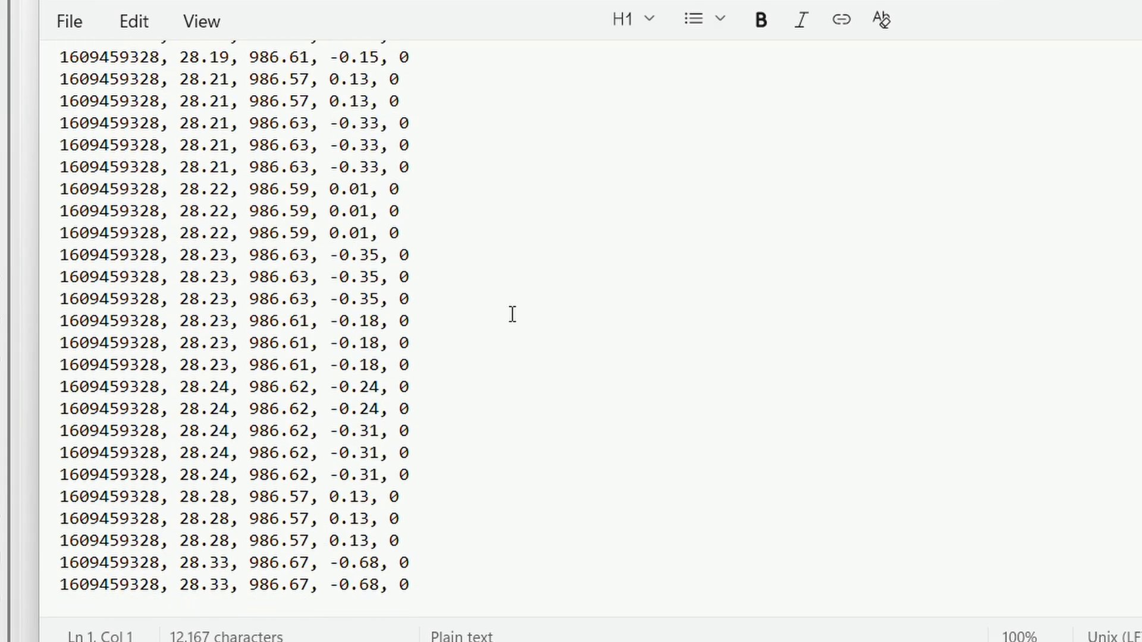
mouse_move(379, 534)
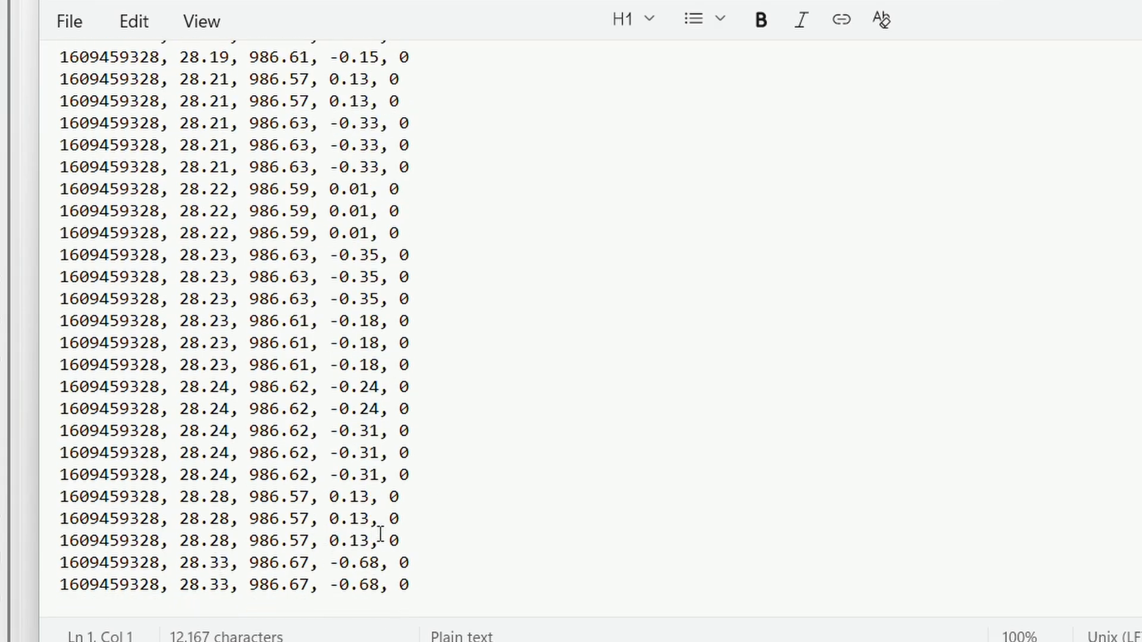